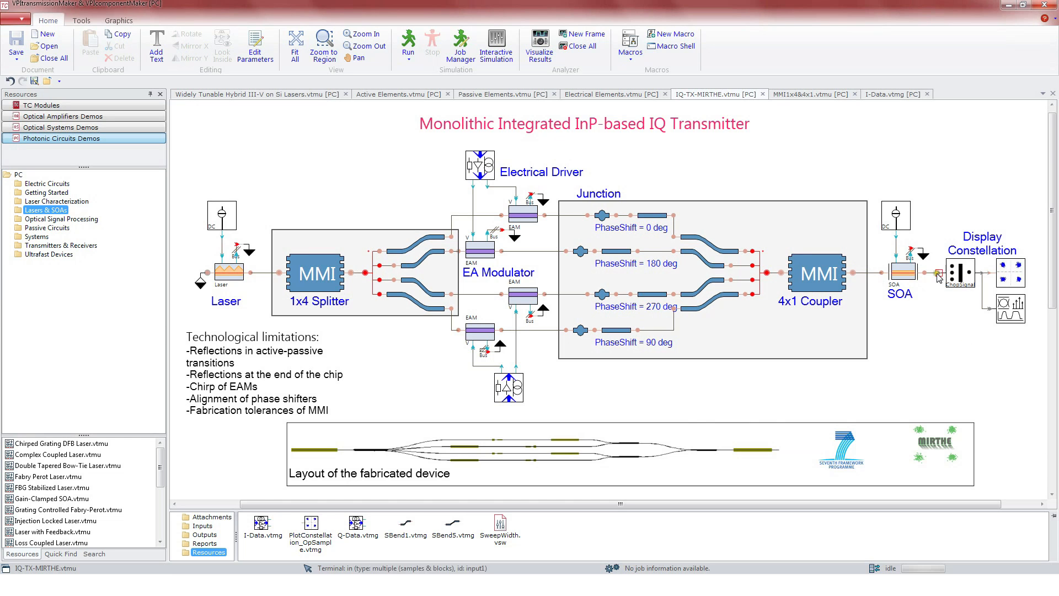
Start the simulation run of the IQ-TX-MIRTHE transmitter schematic.
double_click(899, 272)
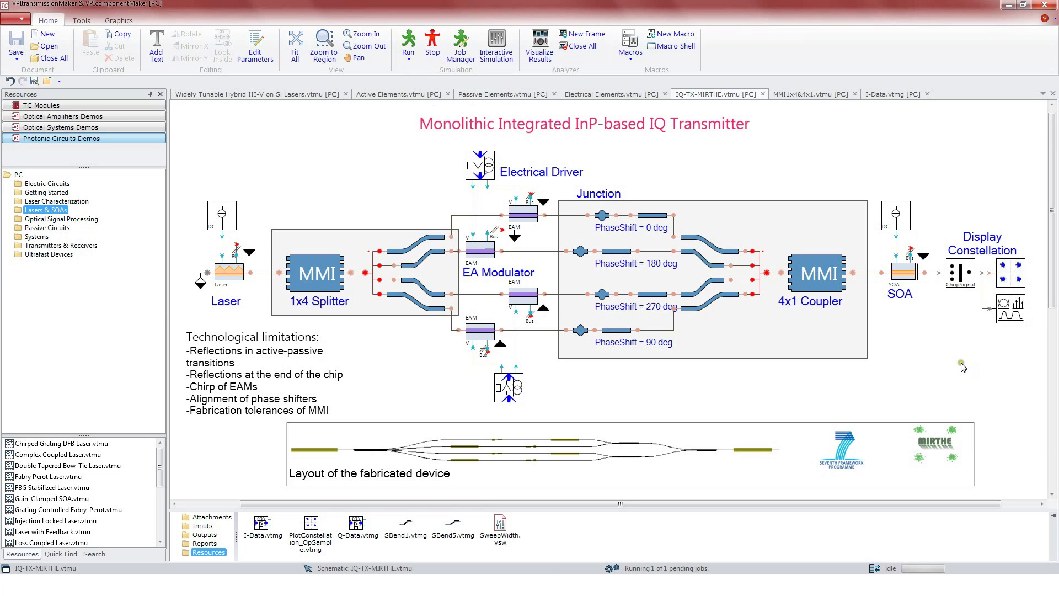
mouse_move(306, 568)
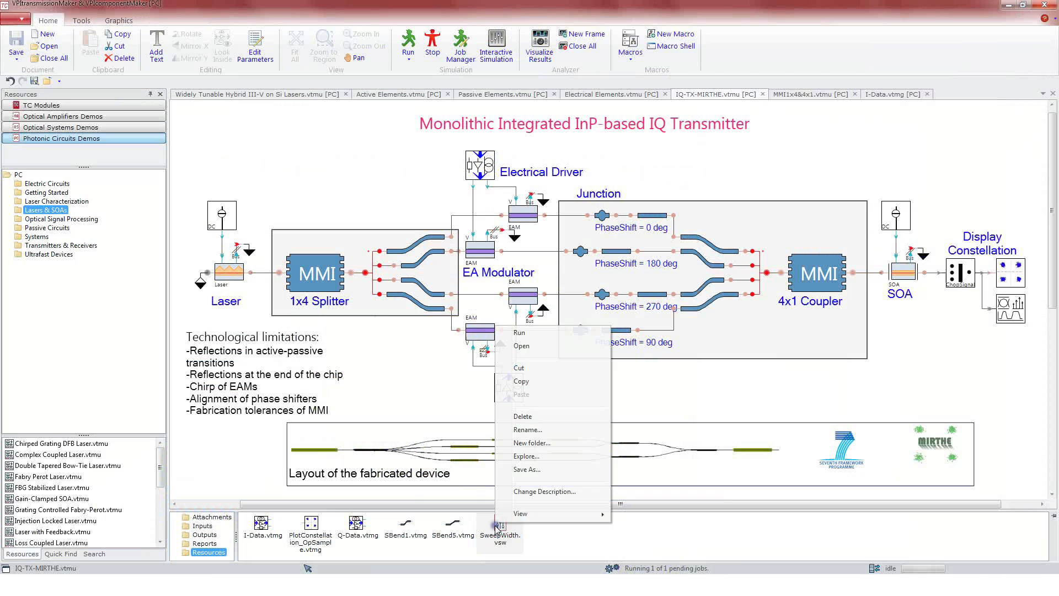
mouse_move(534, 352)
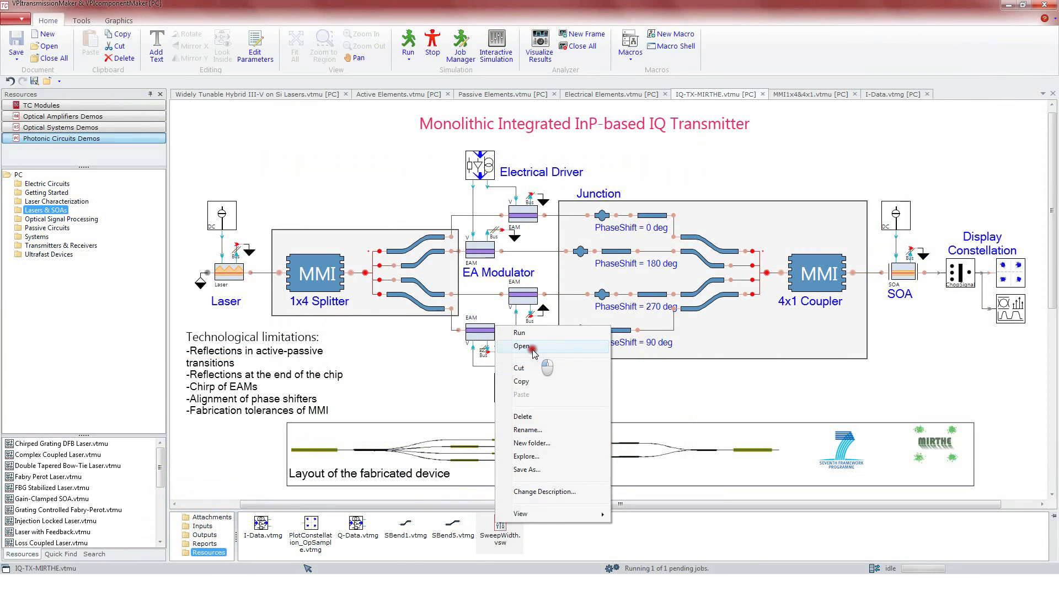
Open SweepWidth.vsw from the Resources panel.
click(523, 346)
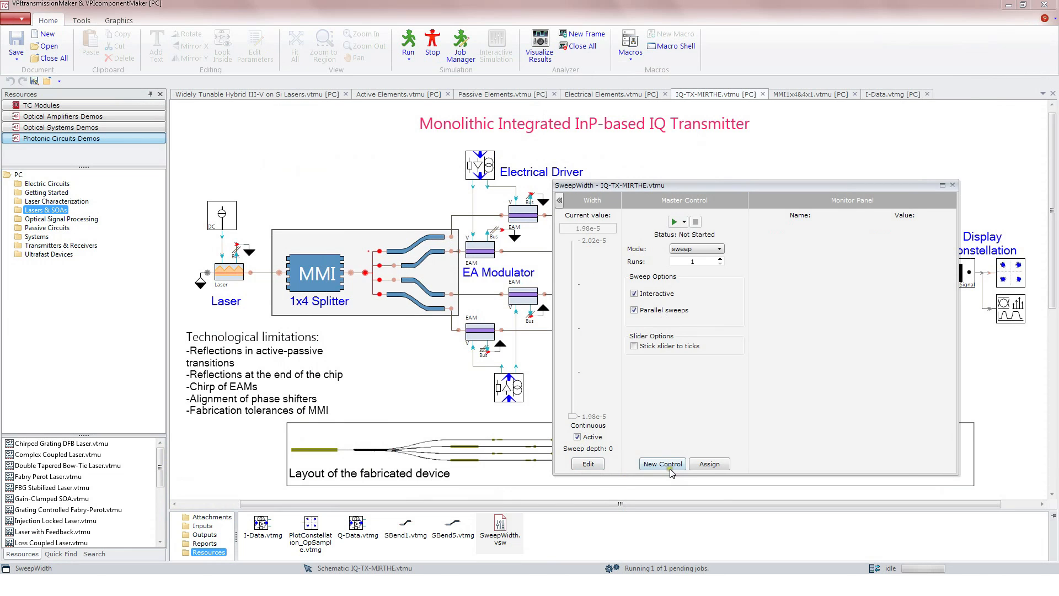
mouse_move(703, 471)
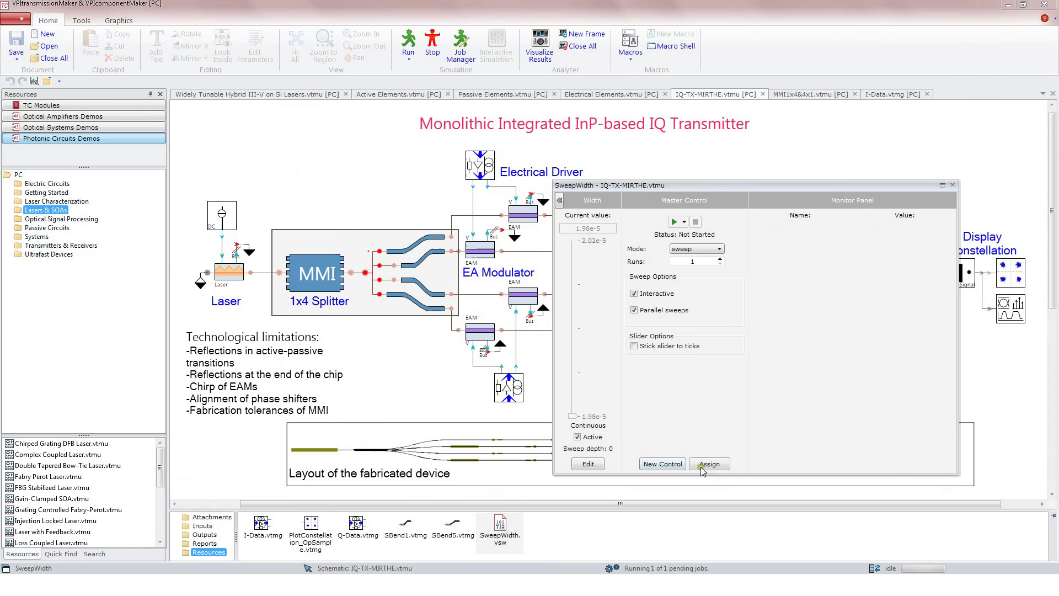
Assign the Width control, expanding IQ-TX-MIRTHE.vtmu and selecting the MMI_M_N splitter instance.
click(709, 463)
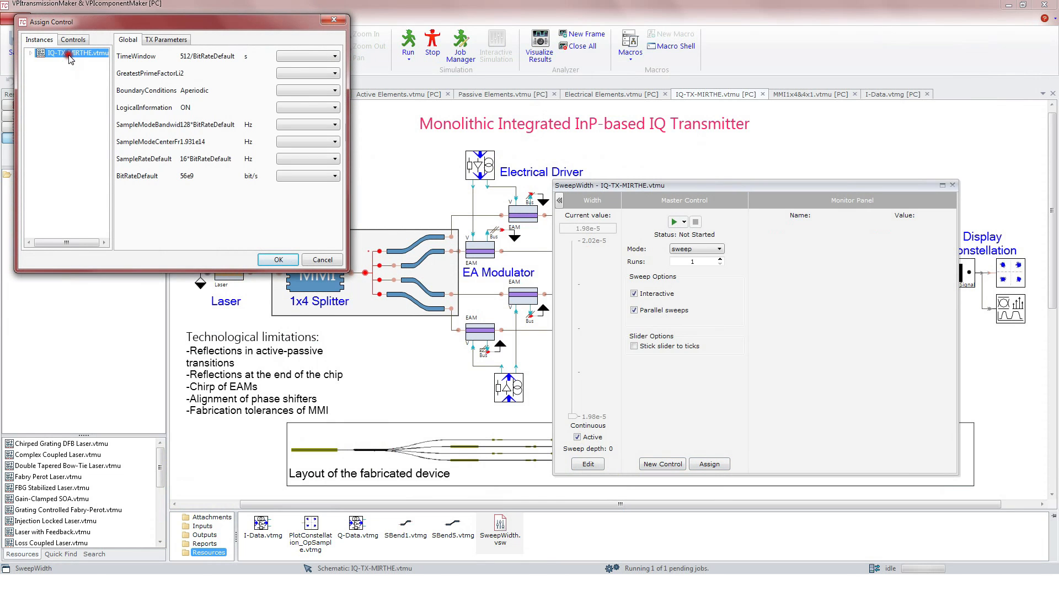
click(27, 52)
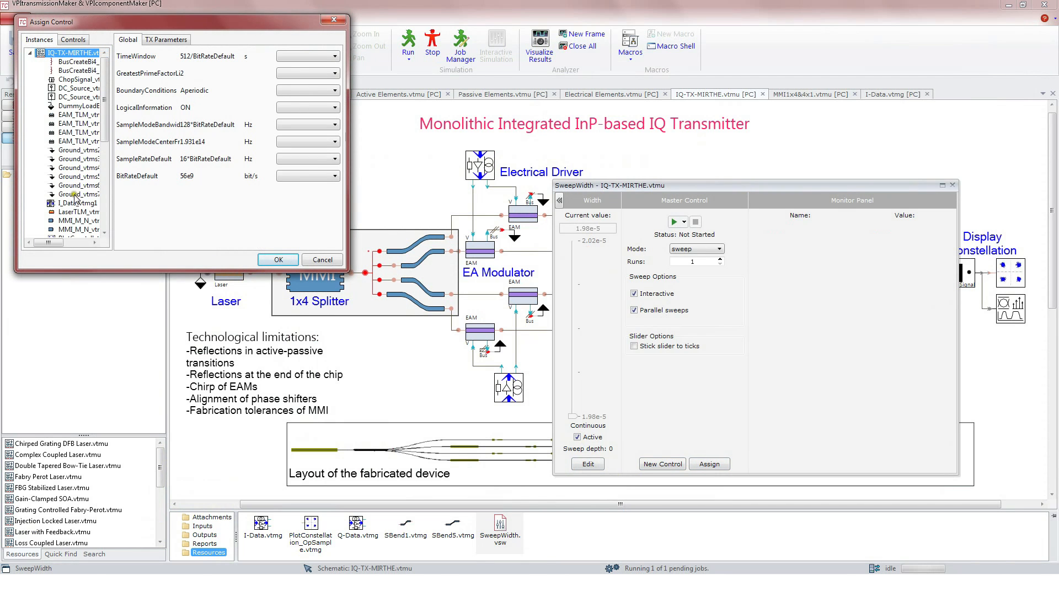
click(67, 220)
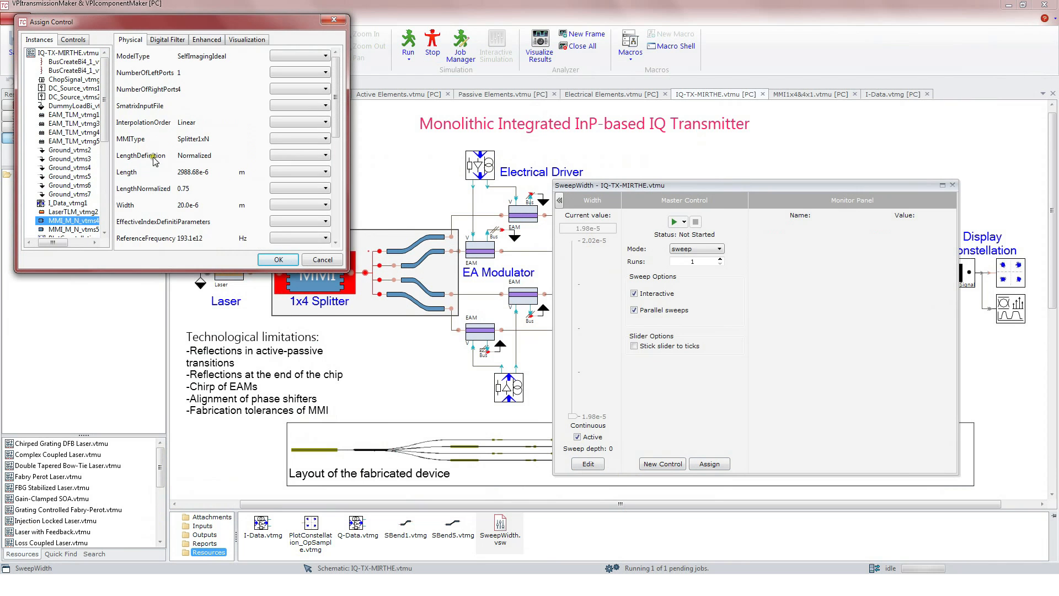